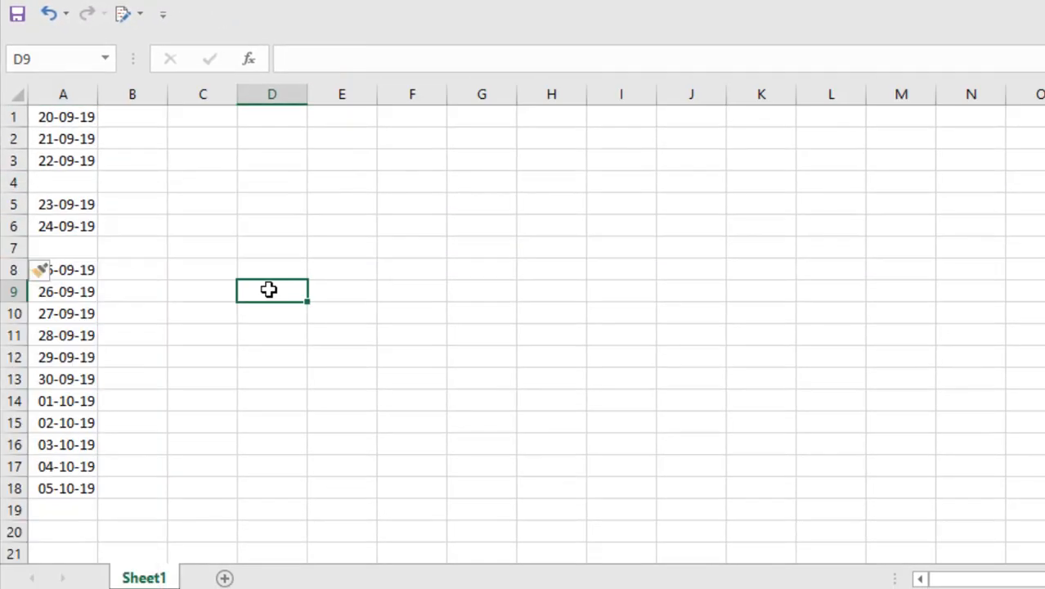
mouse_move(127, 265)
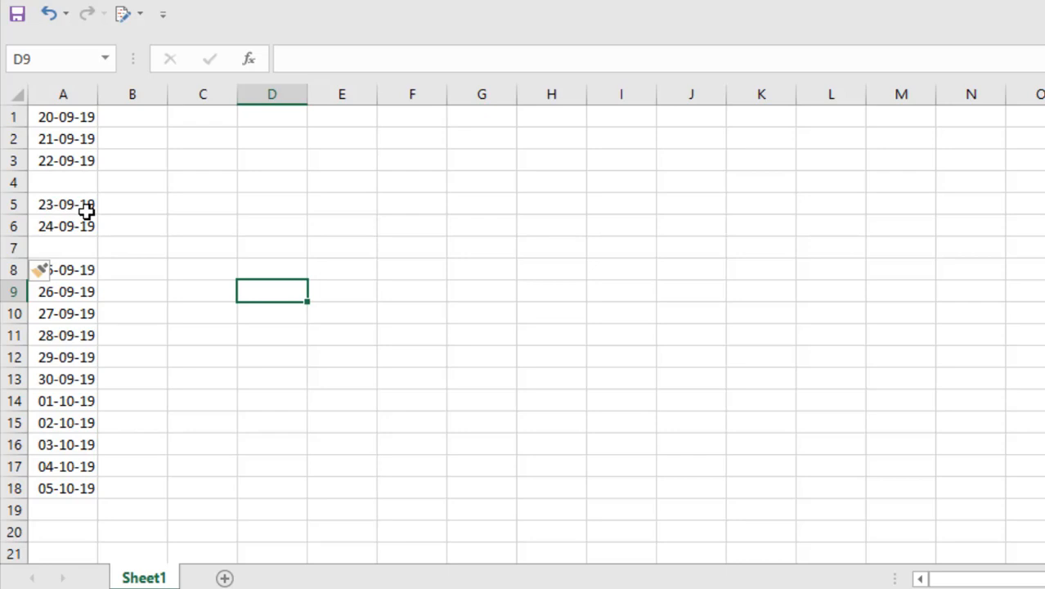
mouse_move(37, 350)
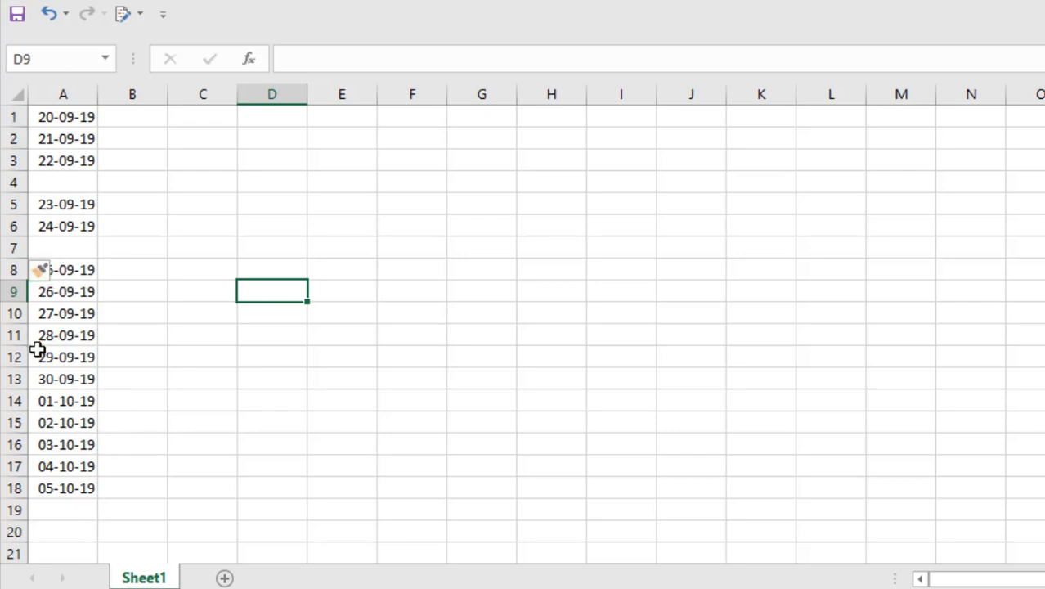
mouse_move(44, 233)
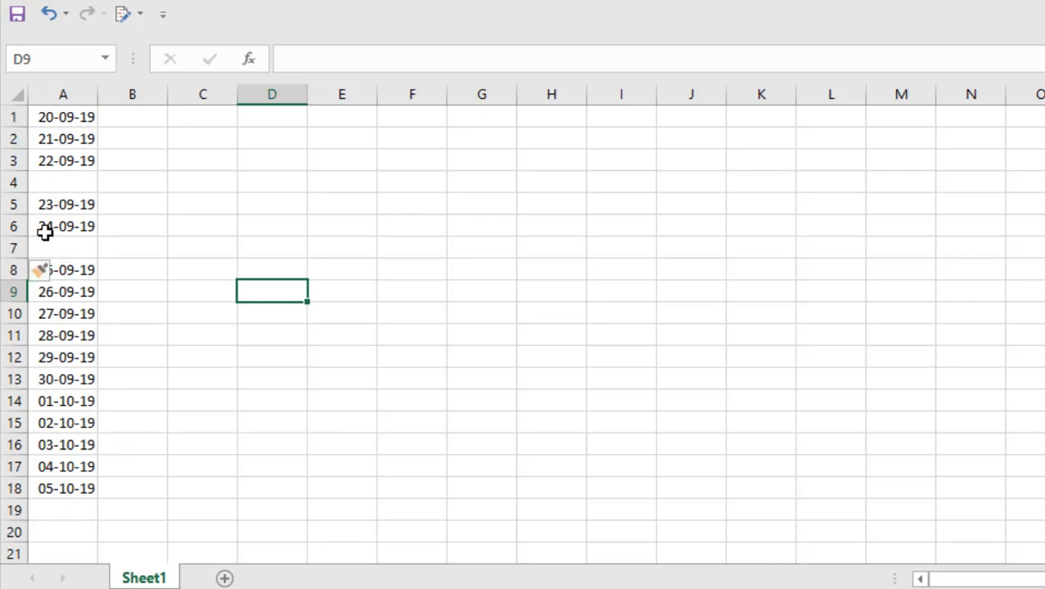
left_click(62, 226)
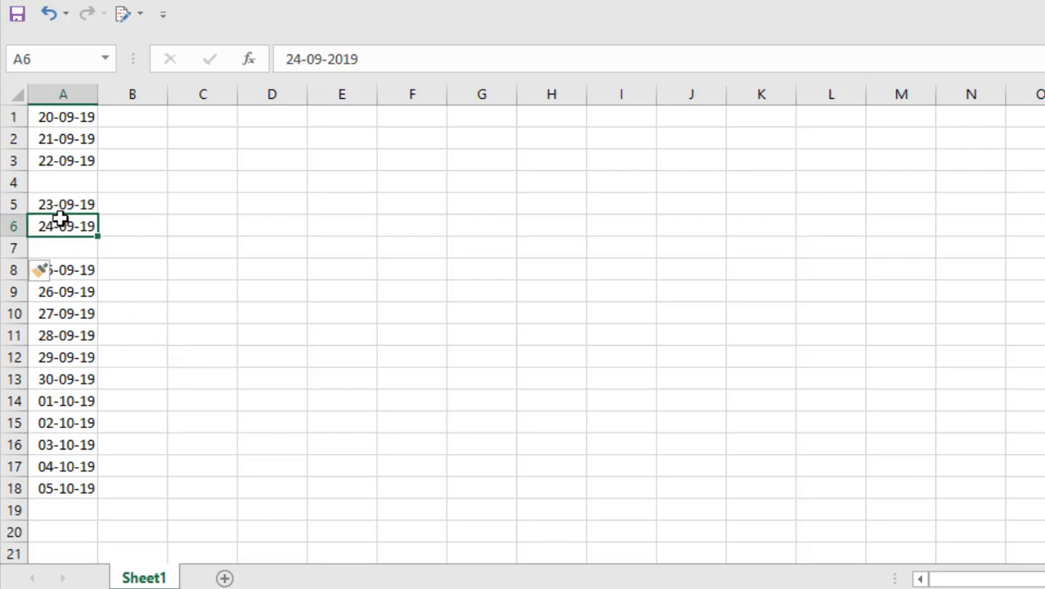
mouse_move(94, 471)
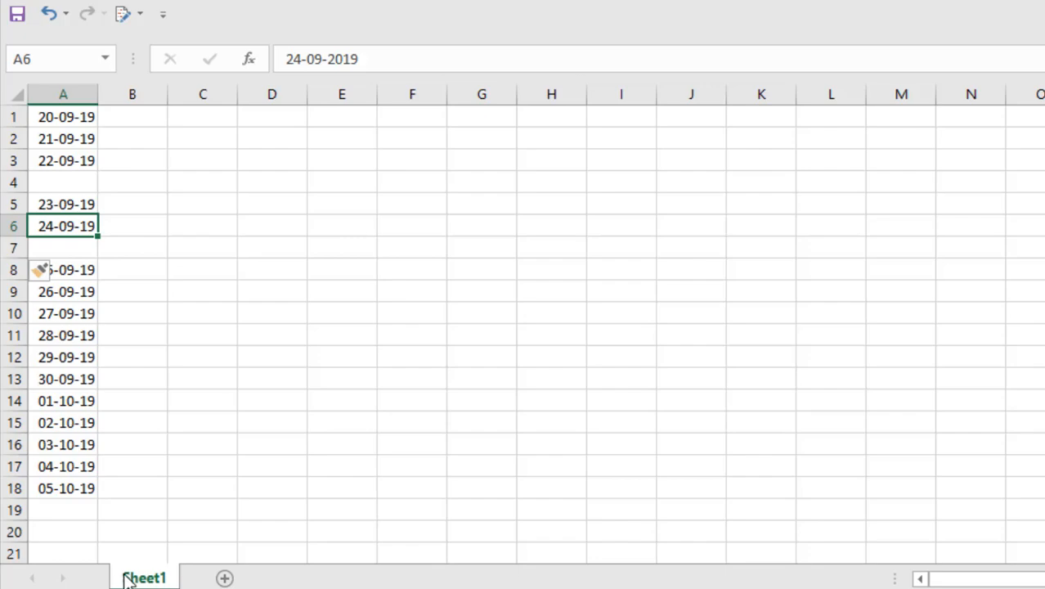
right_click(144, 578)
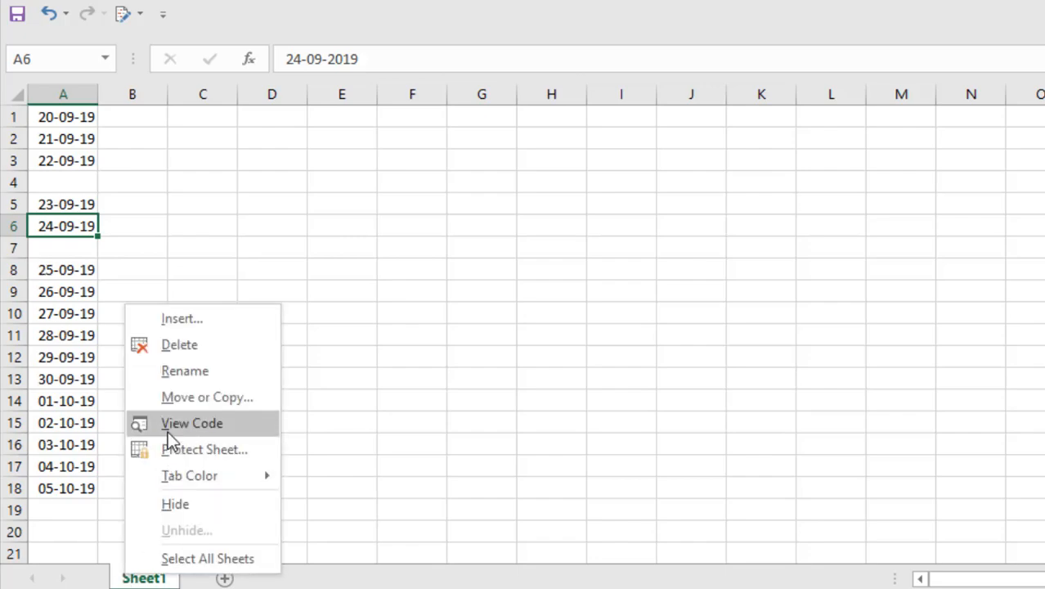
left_click(191, 422)
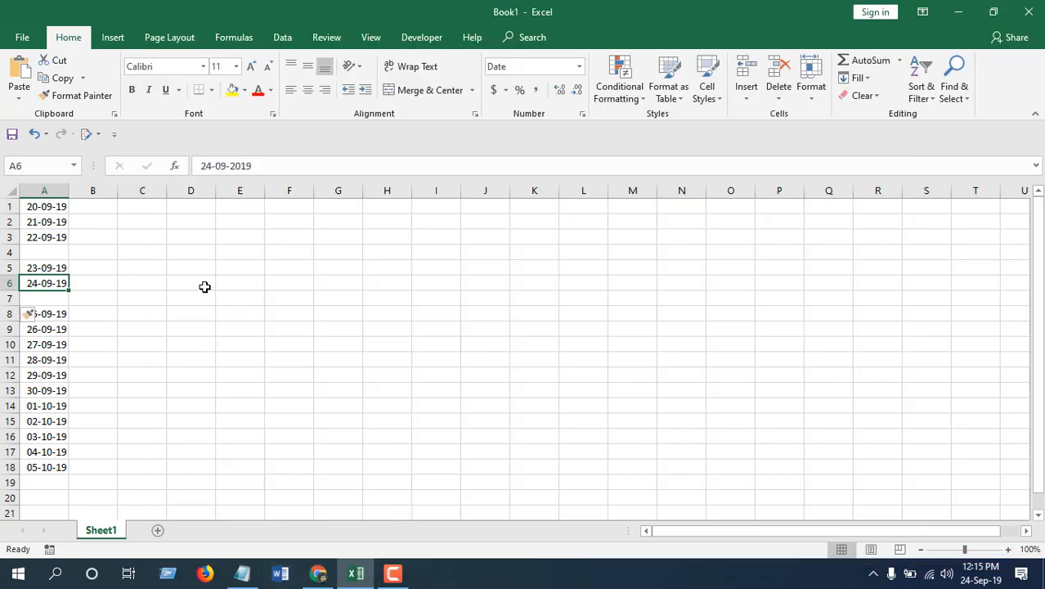
left_click(92, 206)
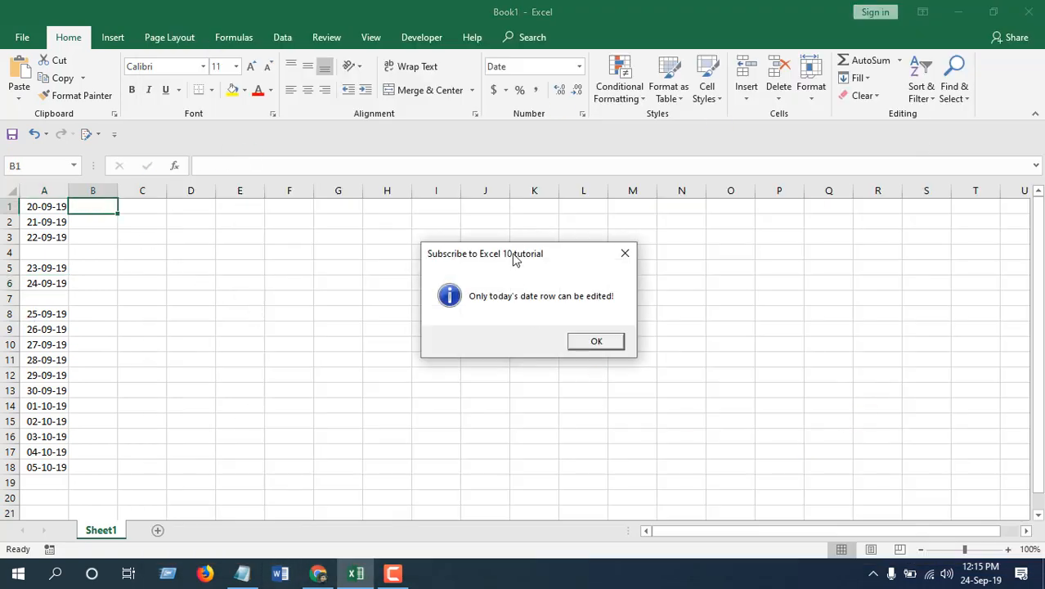
mouse_move(478, 307)
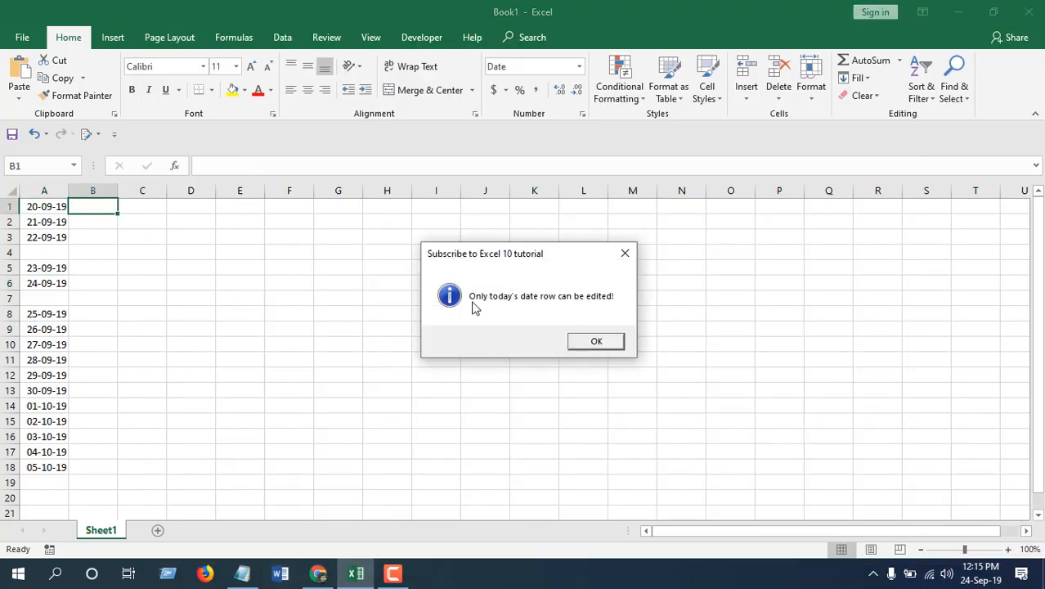
mouse_move(580, 304)
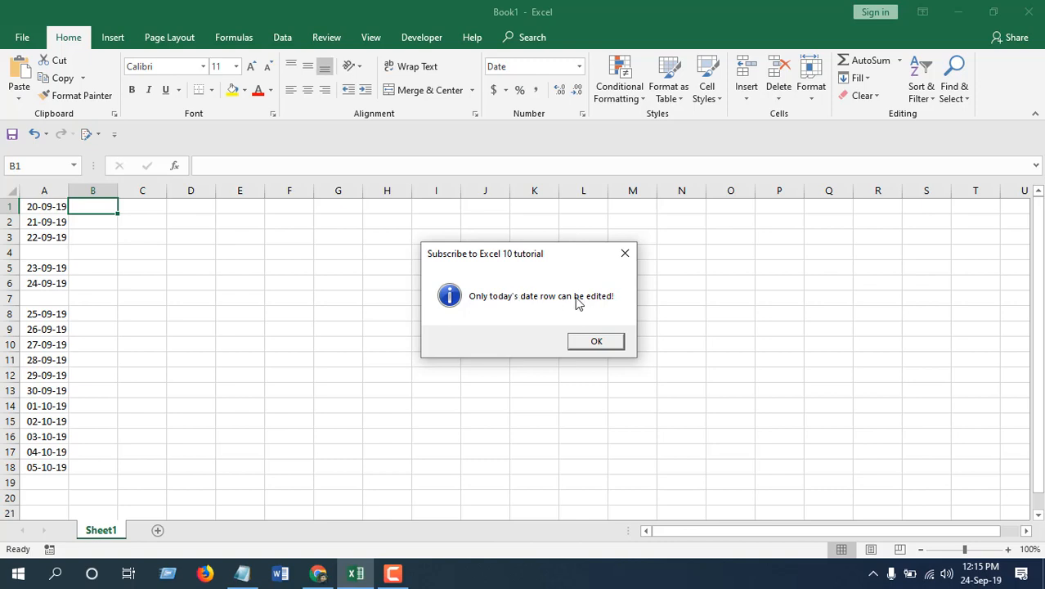
left_click(595, 342)
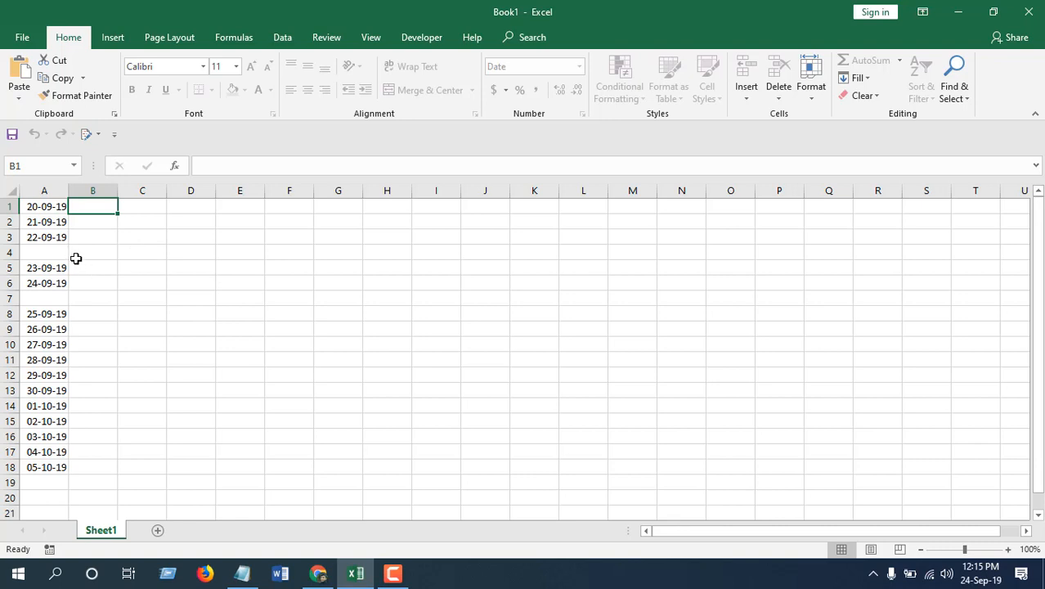
left_click(92, 252)
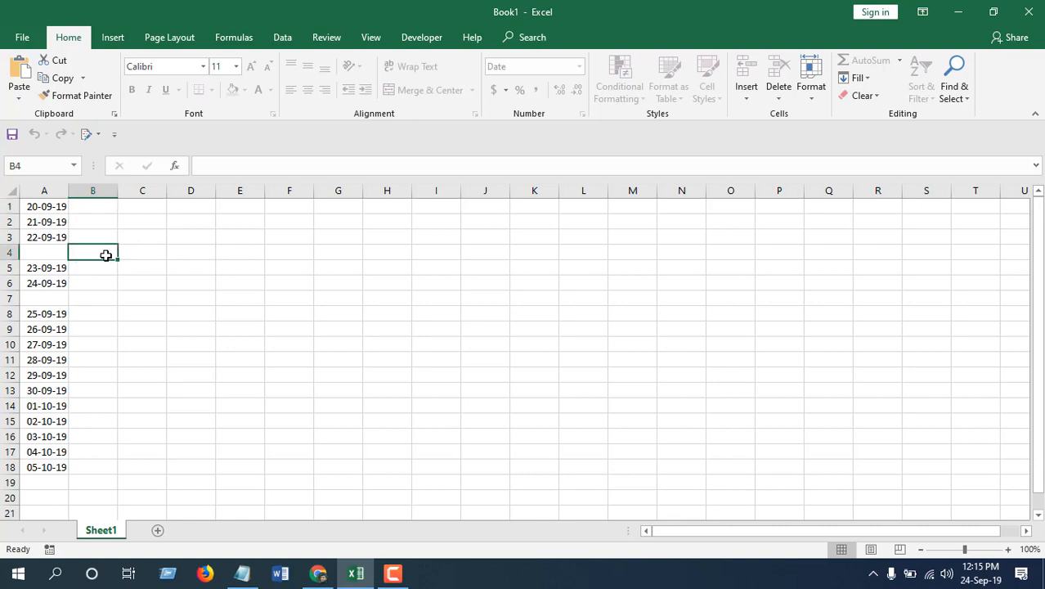
left_click(44, 252)
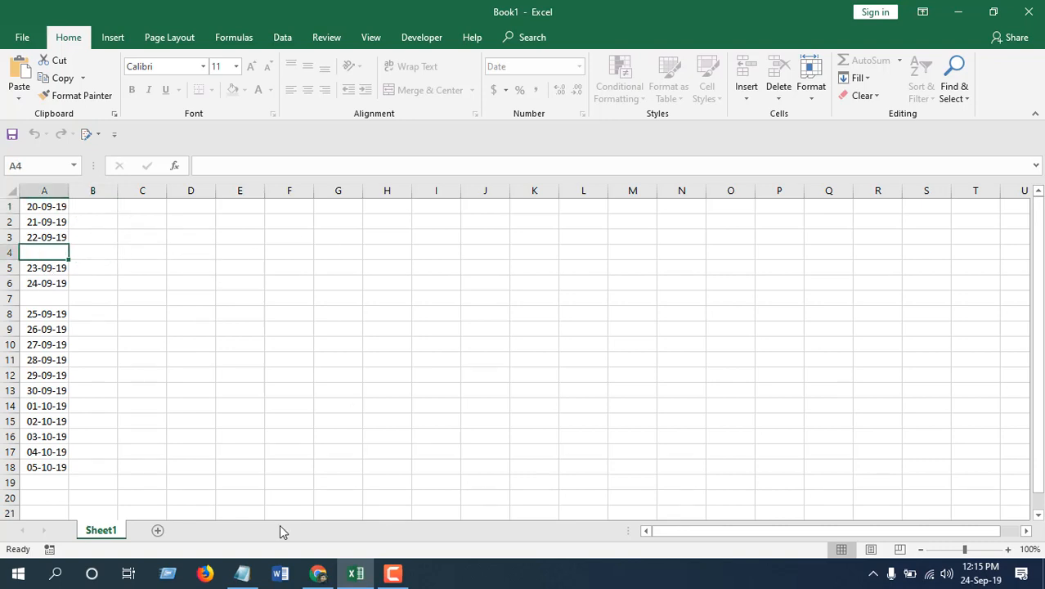
left_click(44, 298)
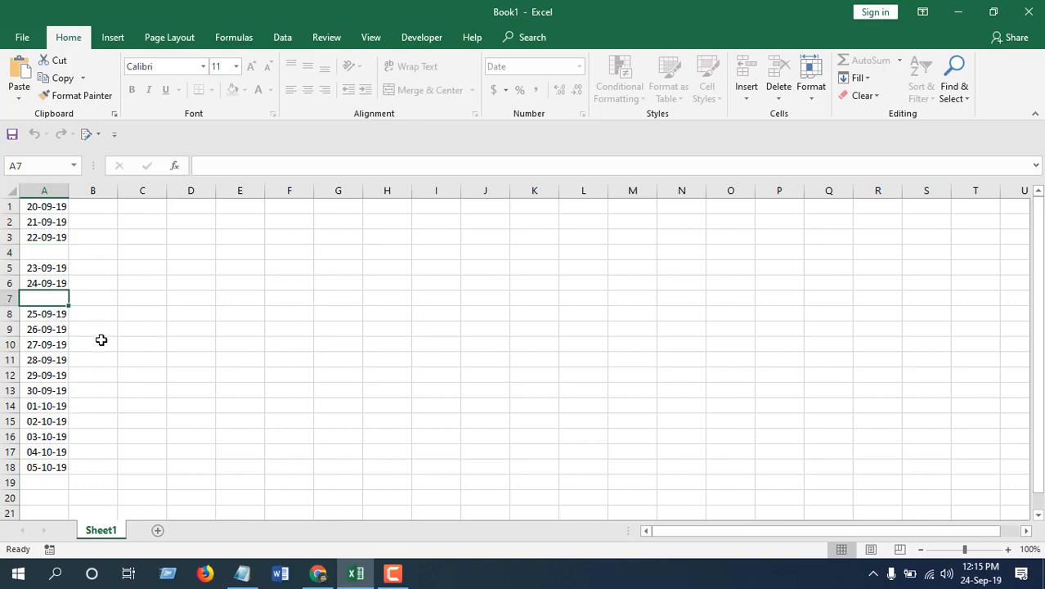
left_click(91, 329)
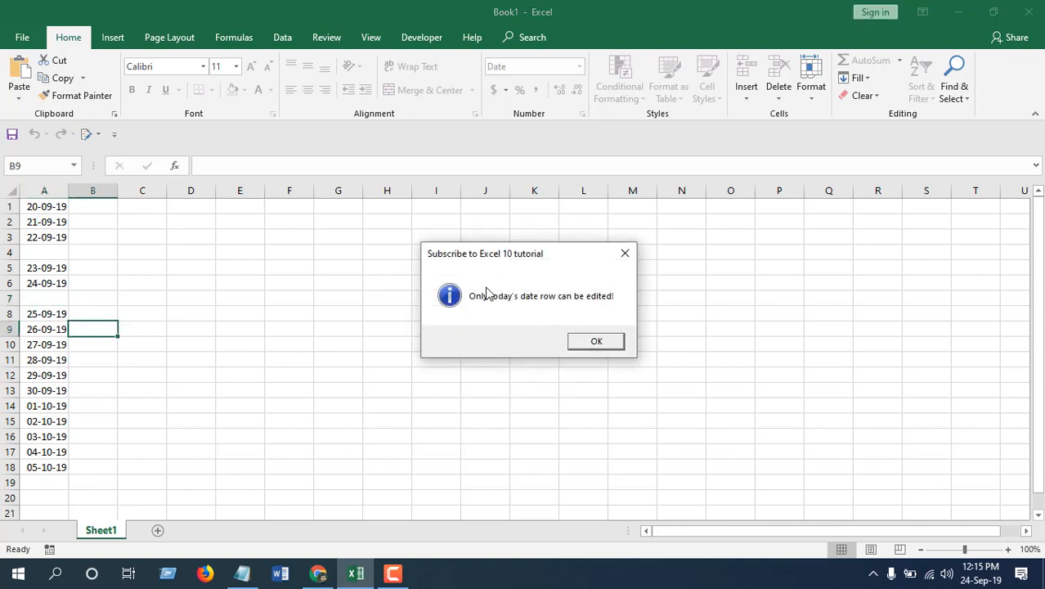
mouse_move(527, 303)
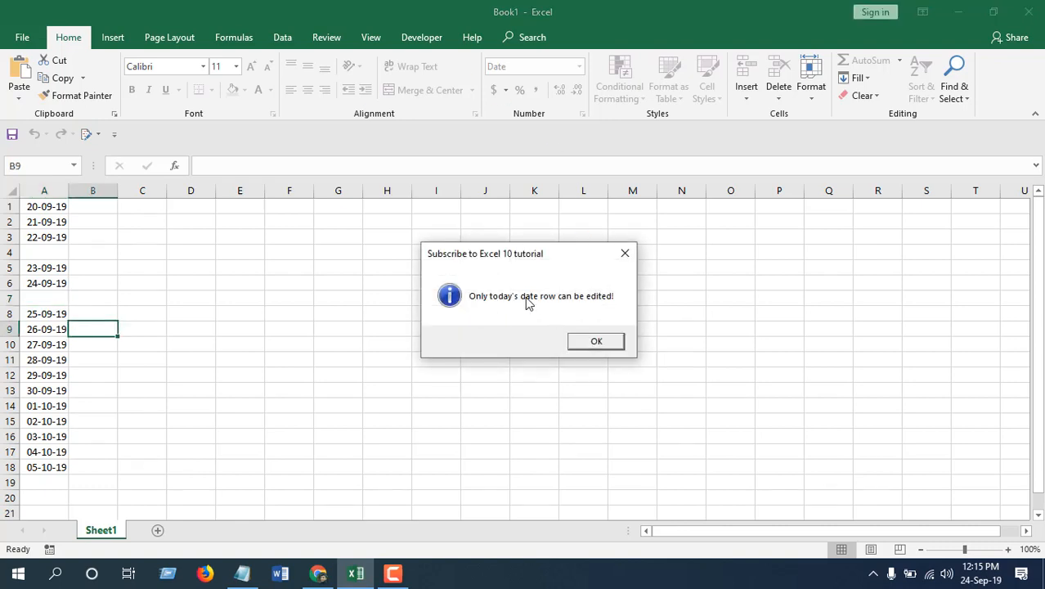
left_click(595, 342)
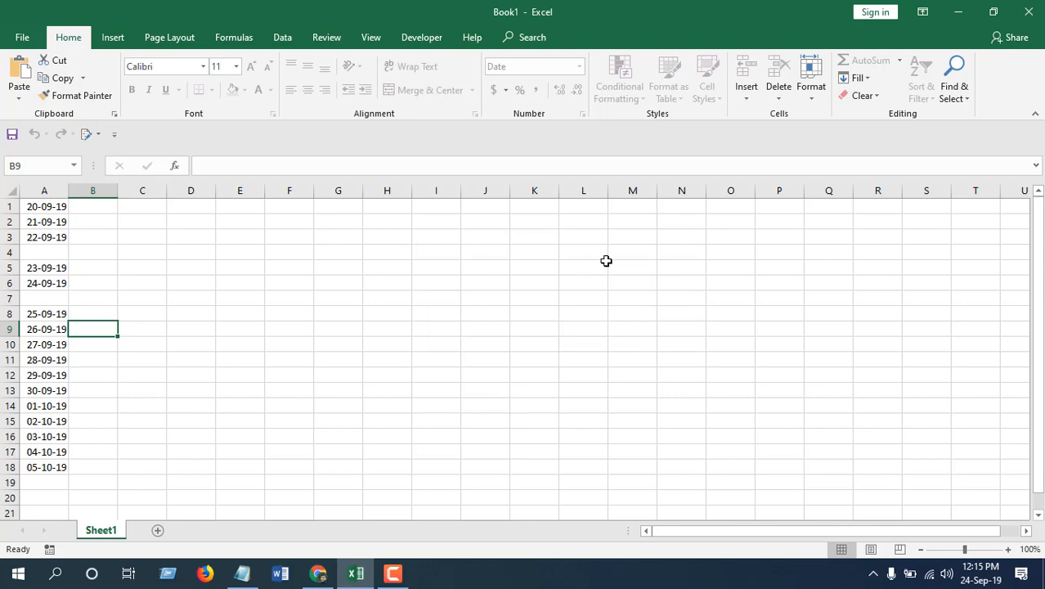
mouse_move(602, 262)
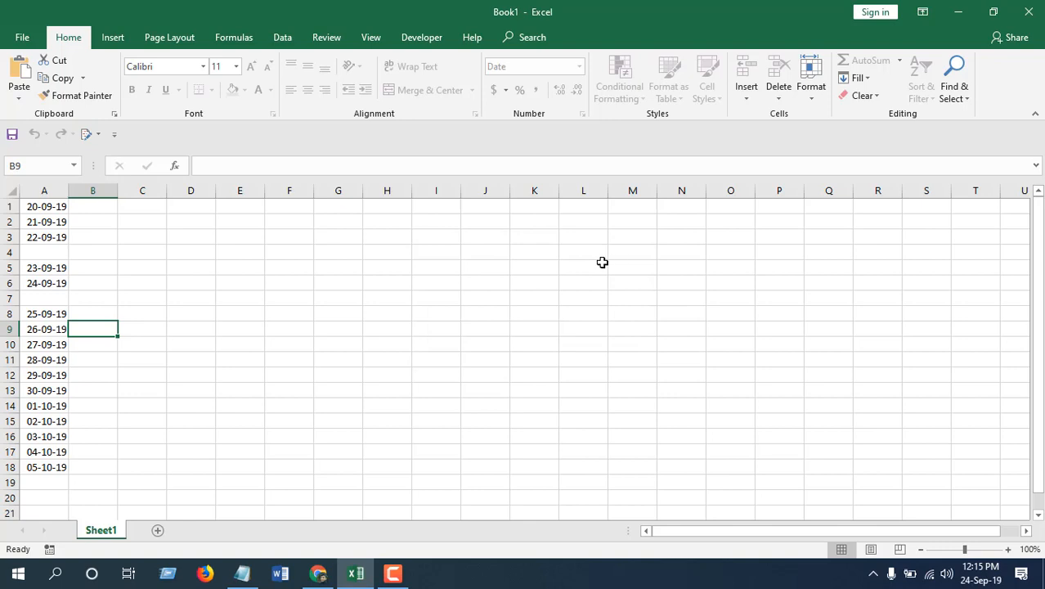